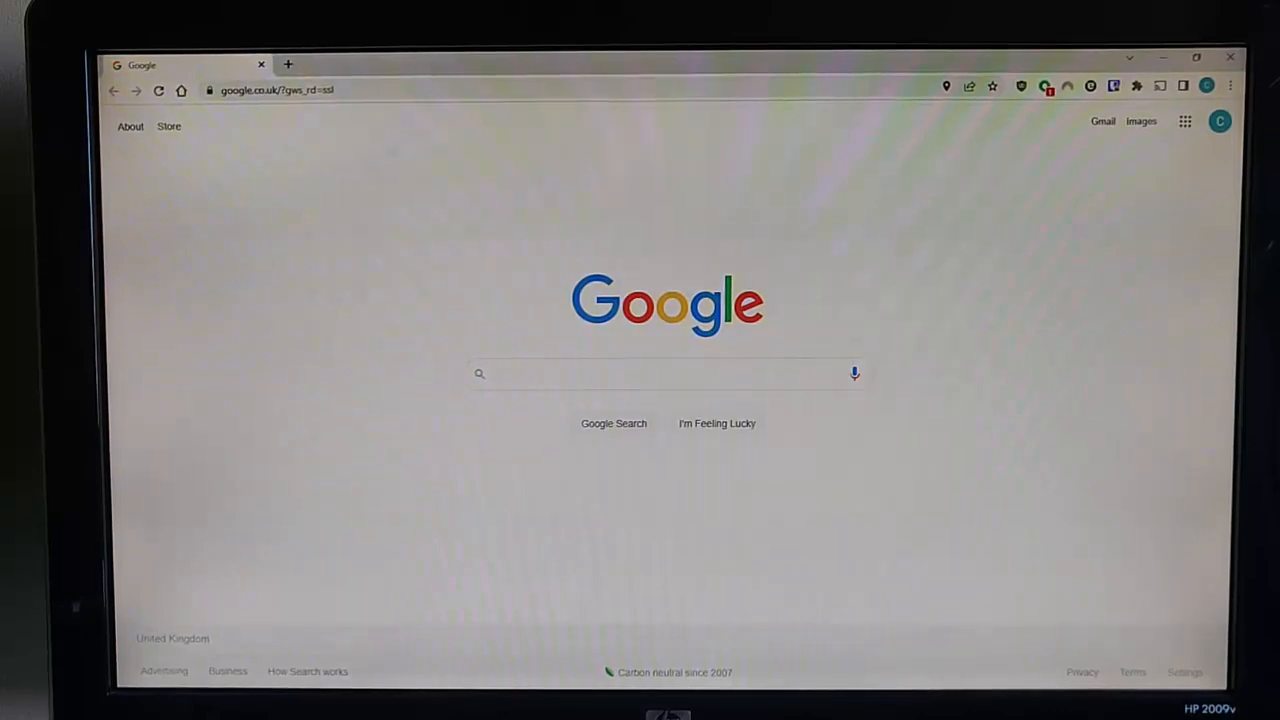
Navigate from the Google homepage to qifi.org, loading the WiFi QR code generator form.
left_click(660, 374)
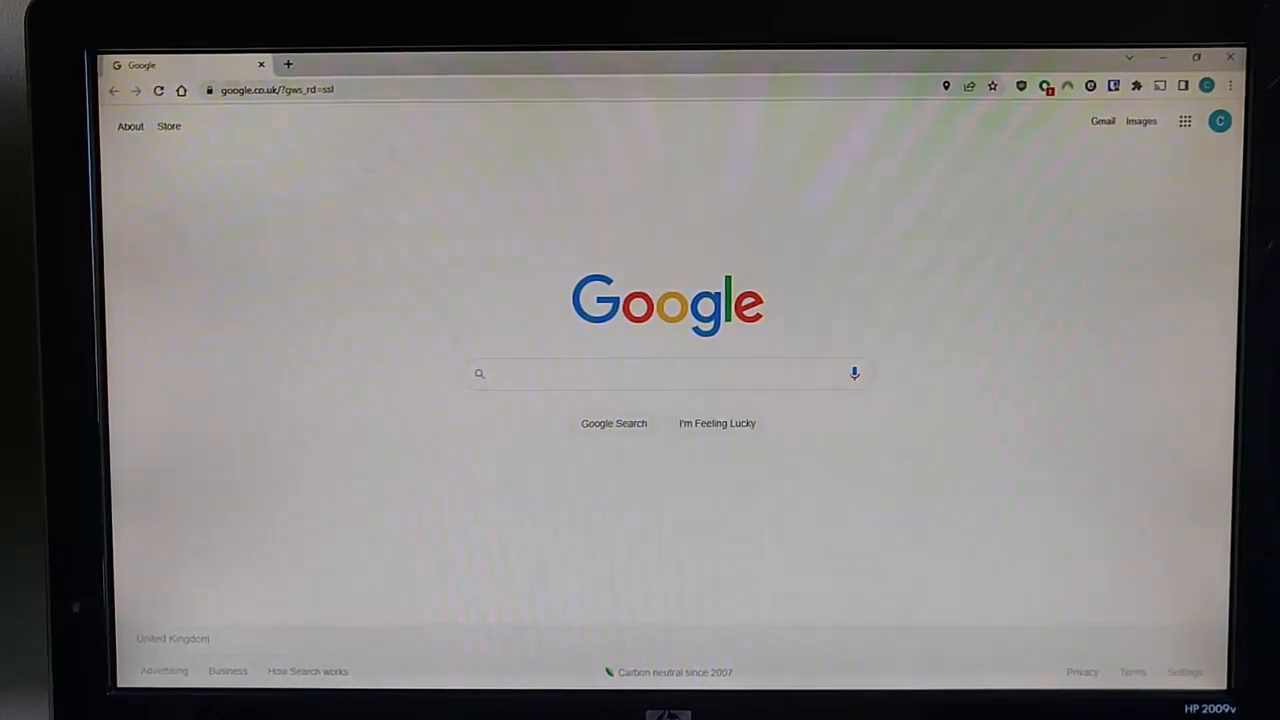
left_click(660, 374)
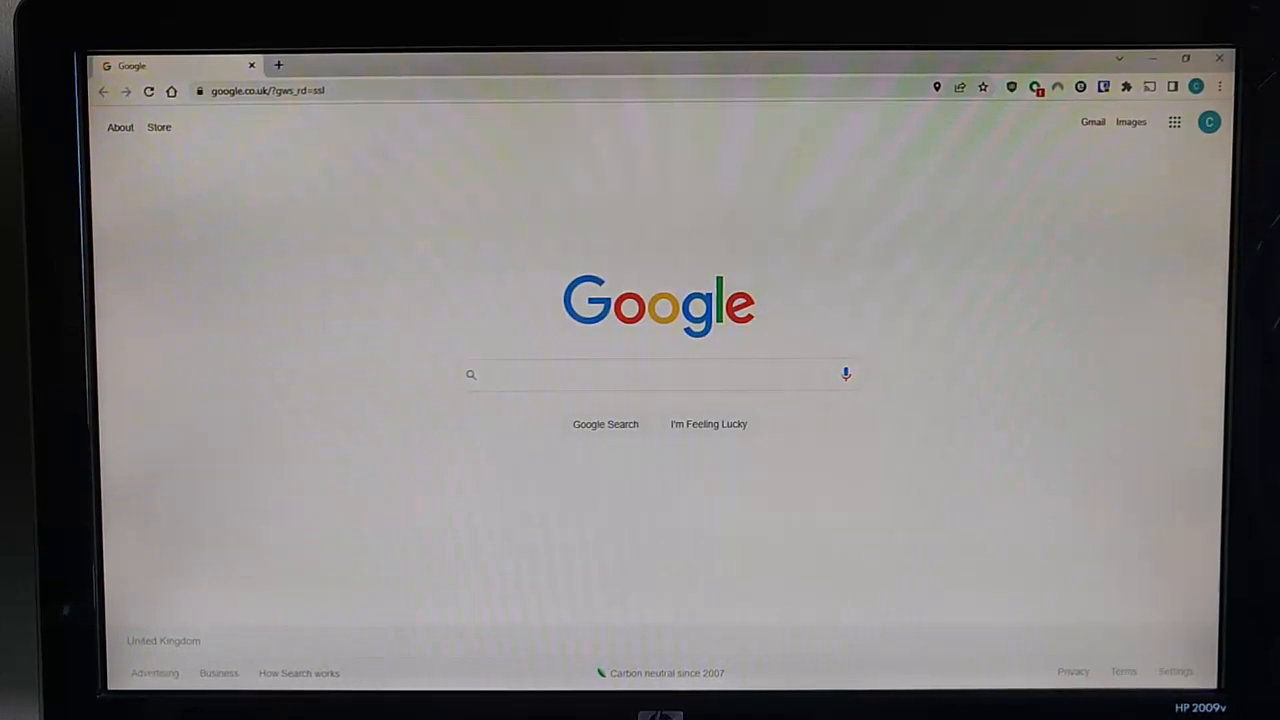
left_click(650, 374)
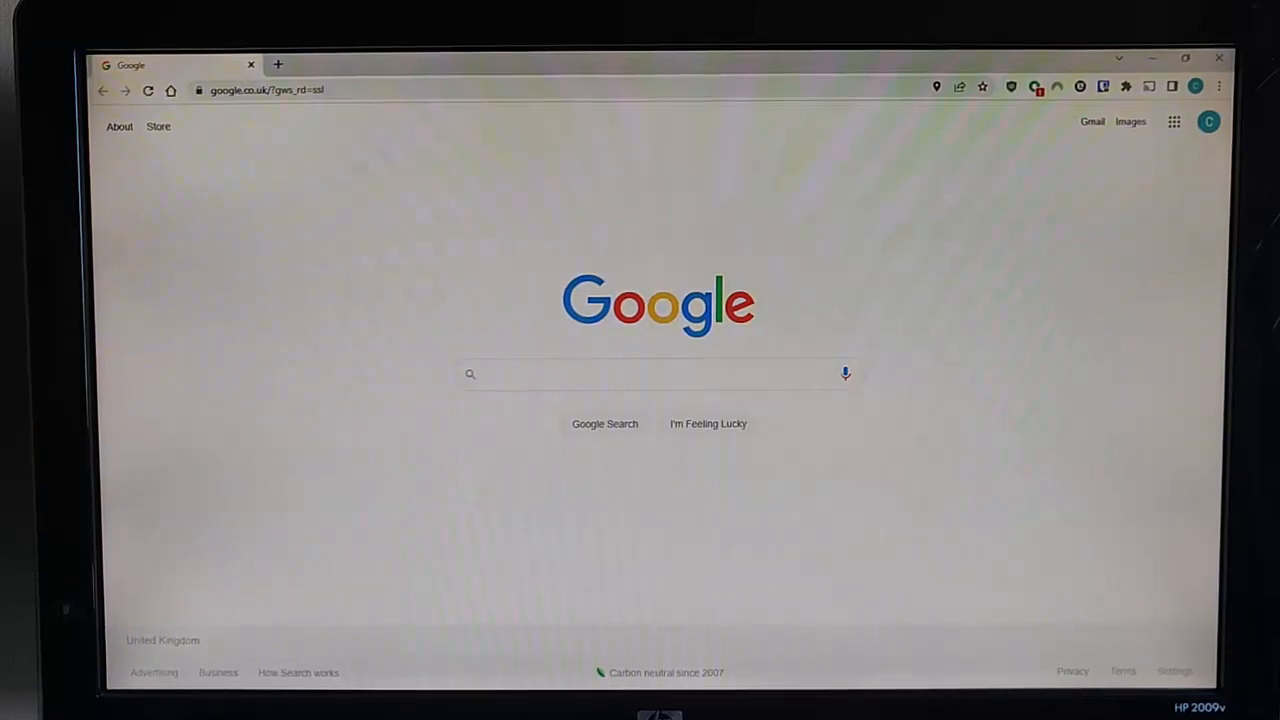
left_click(658, 374)
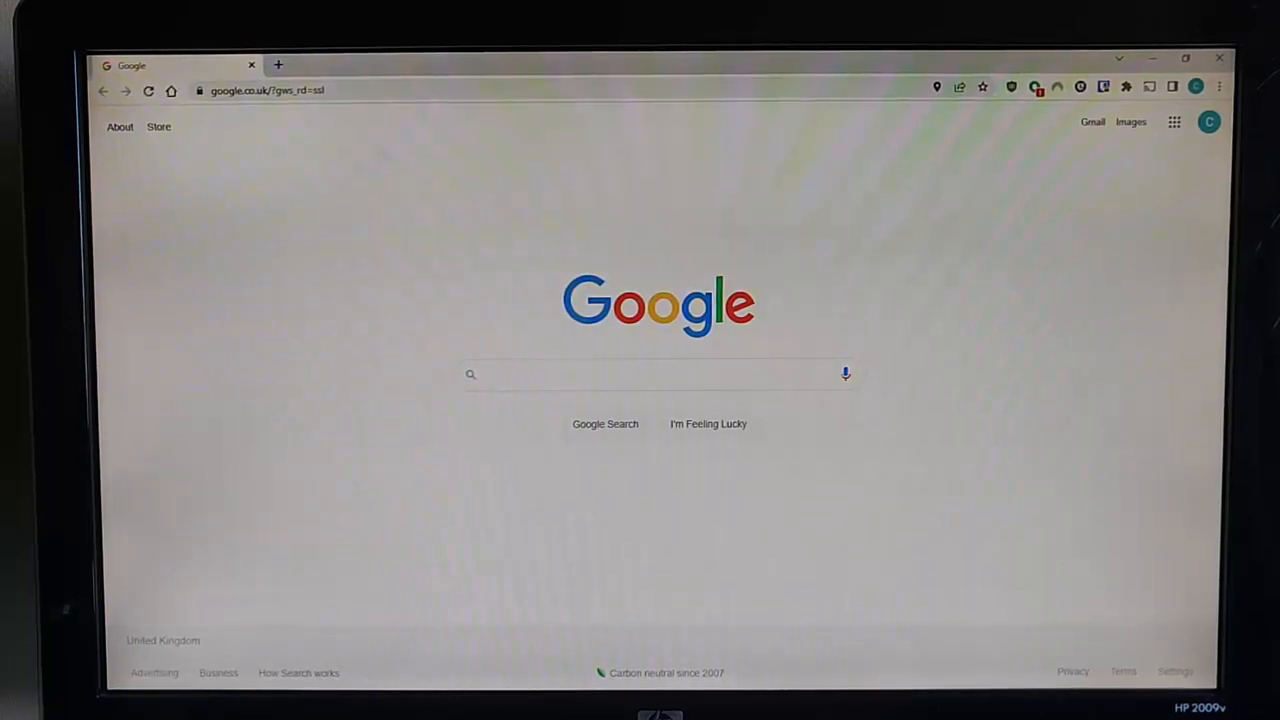
left_click(660, 374)
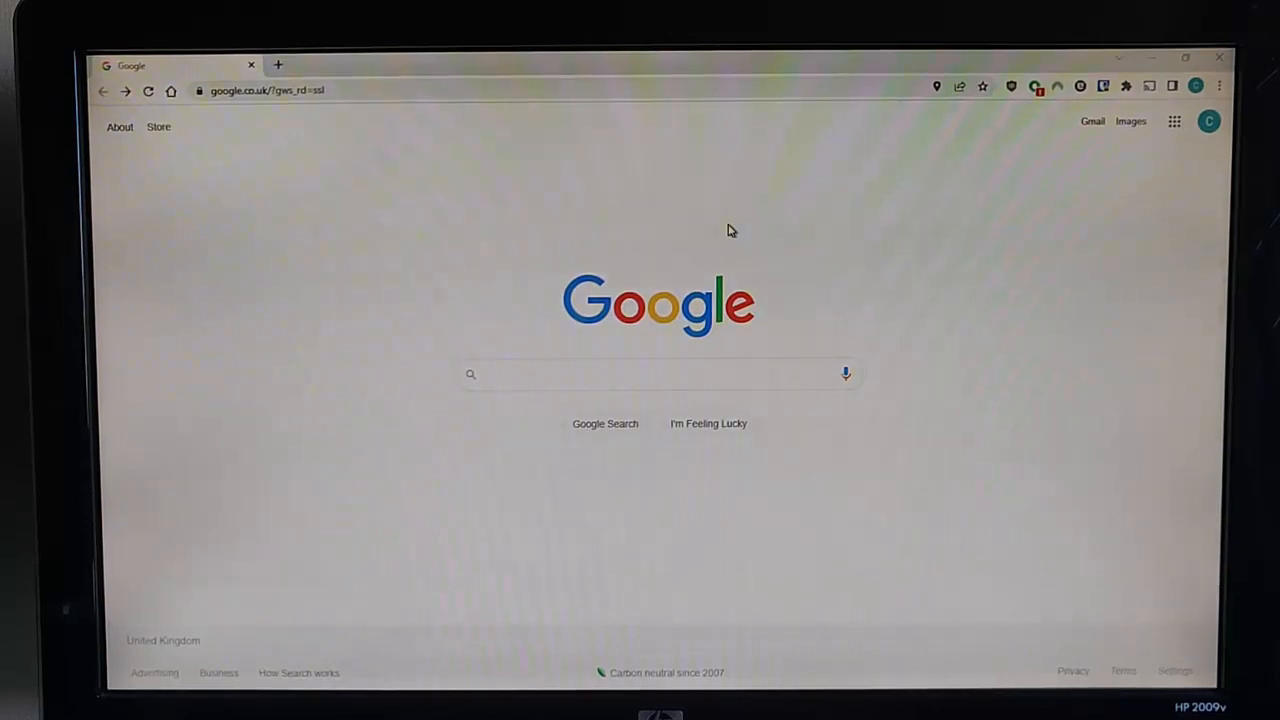
mouse_move(498, 318)
type("qifi.org")
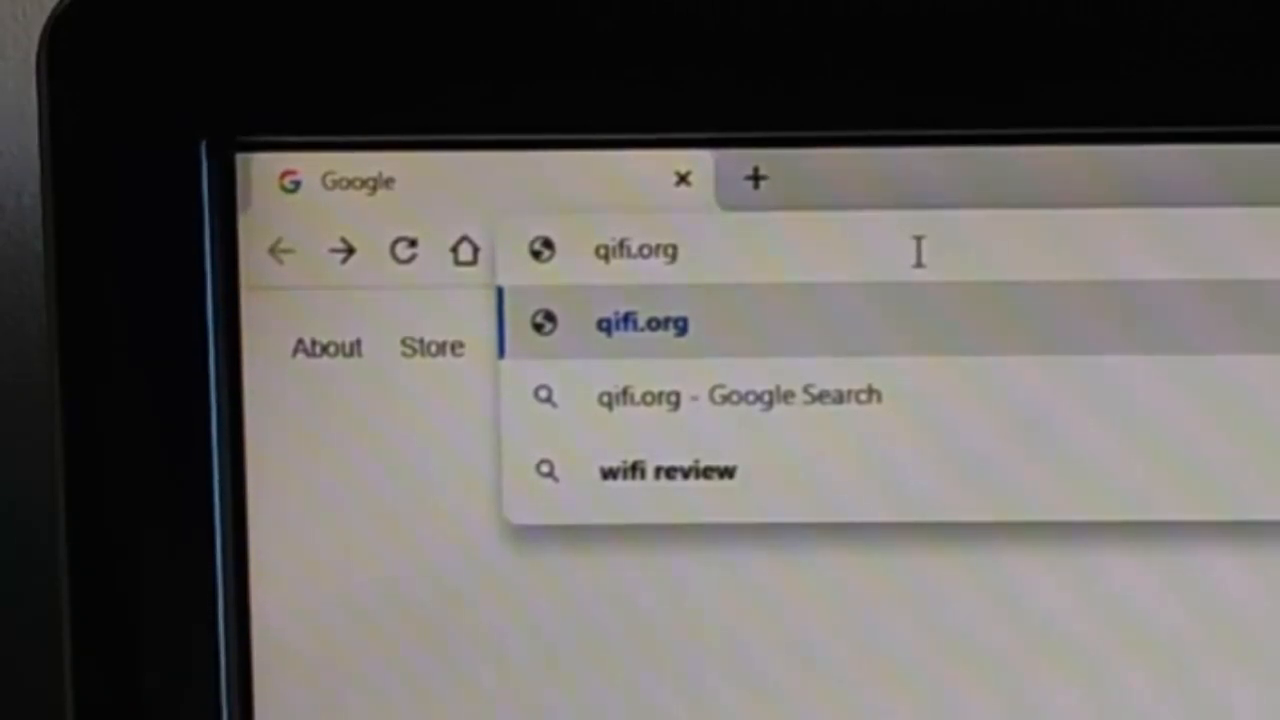
left_click(642, 324)
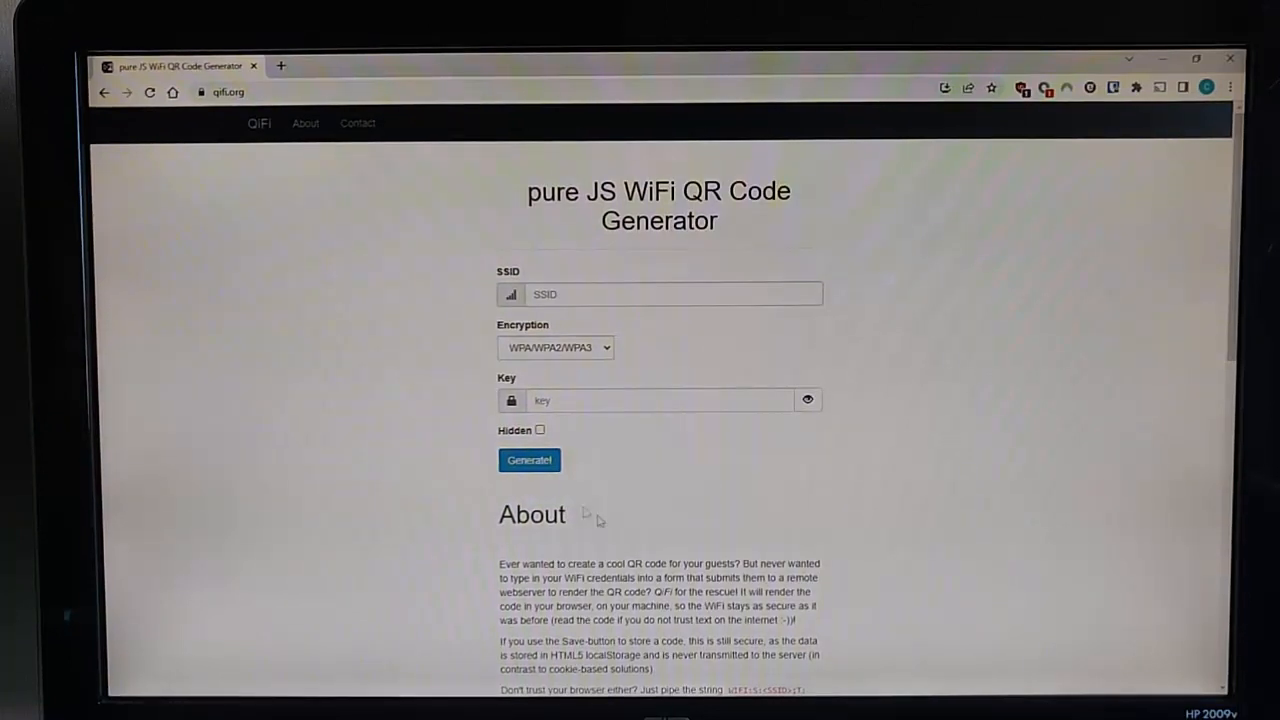
Scroll through the About section and back up to review the generator page.
scroll("down", 3)
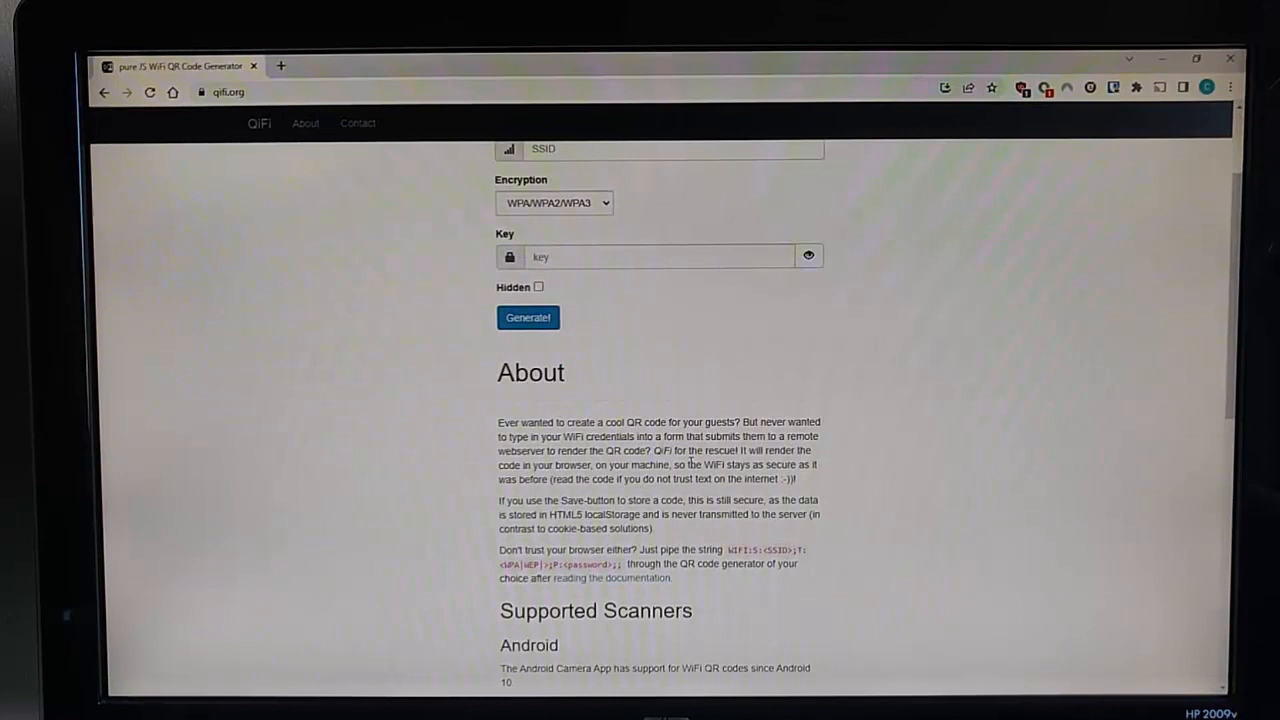
scroll("up", 3)
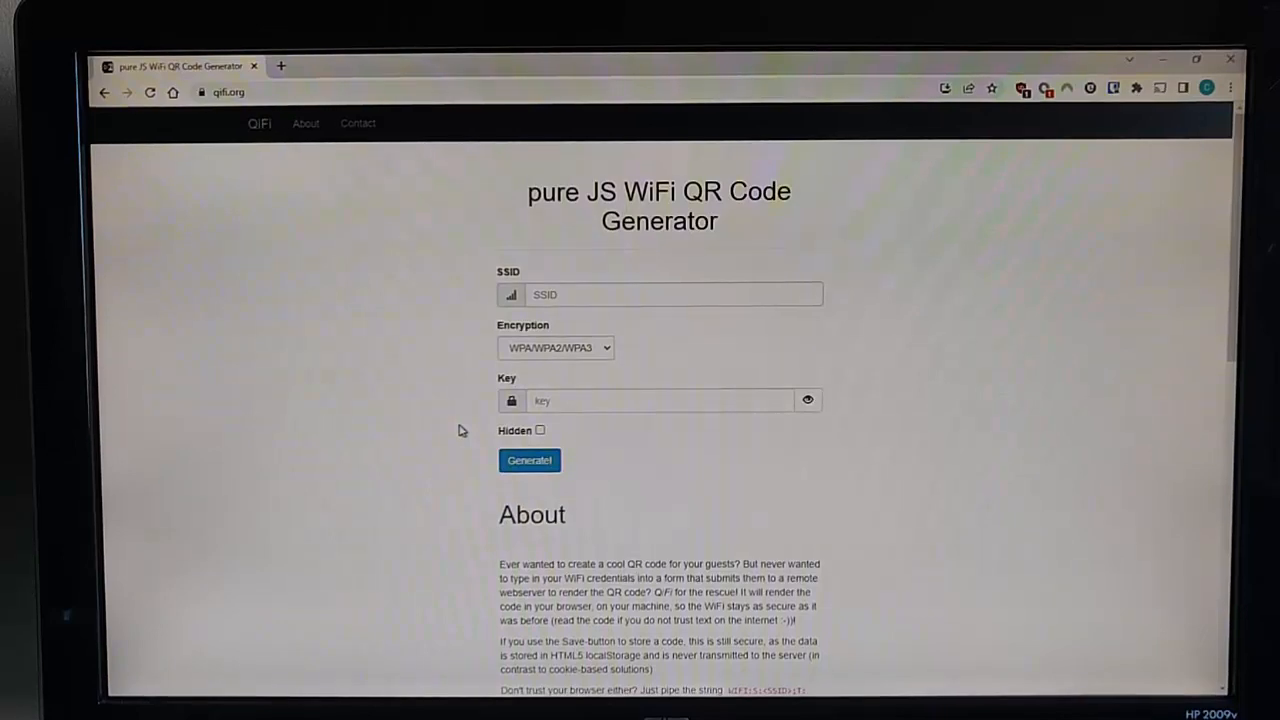
scroll("down", 3)
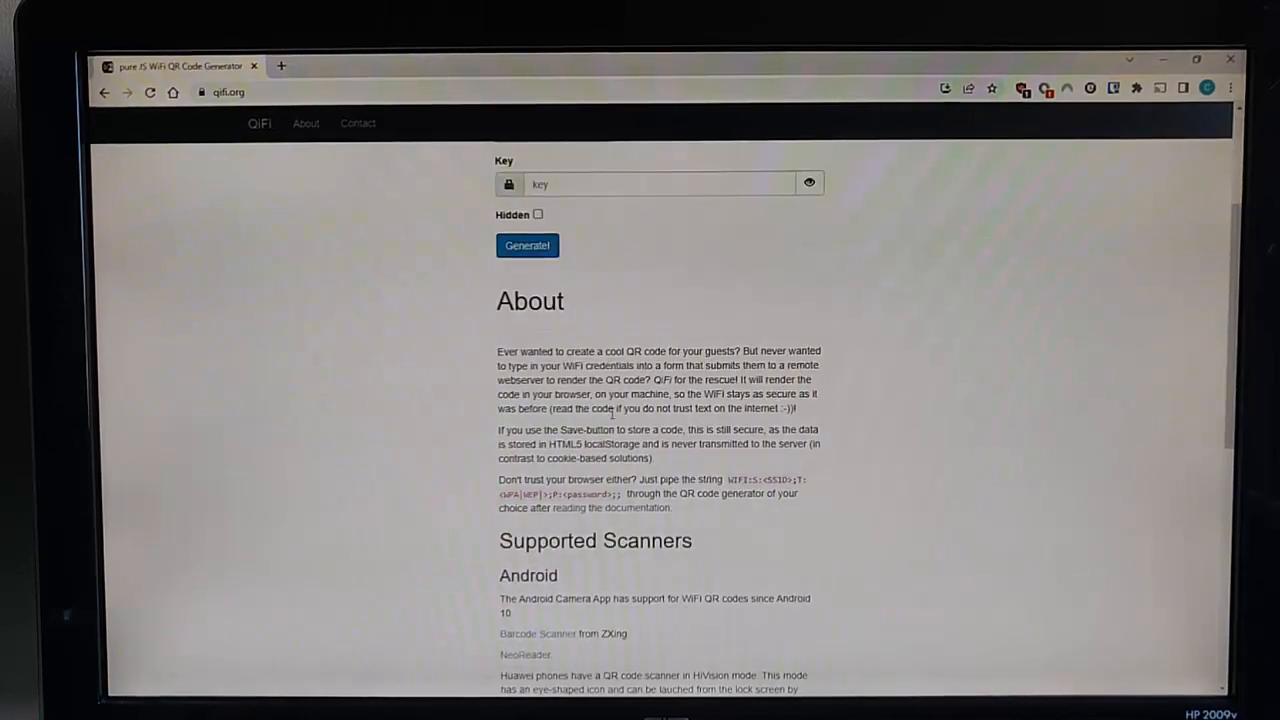
scroll("up", 3)
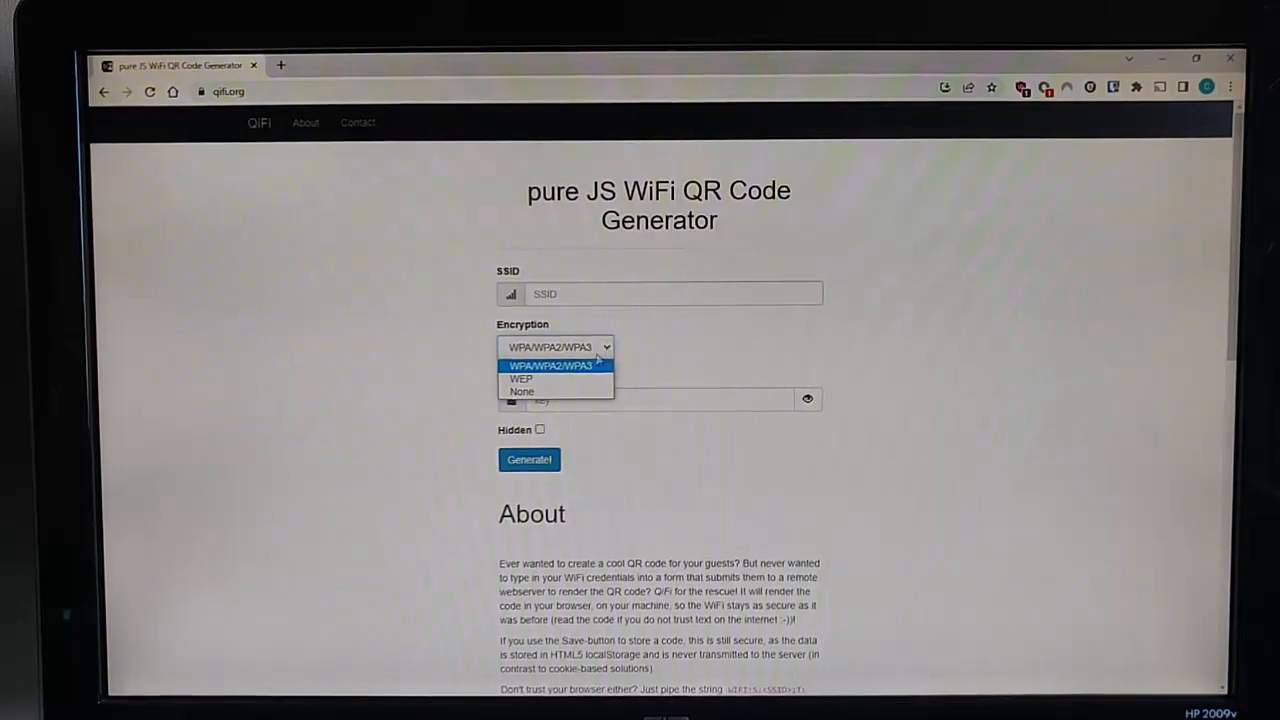
mouse_move(548, 380)
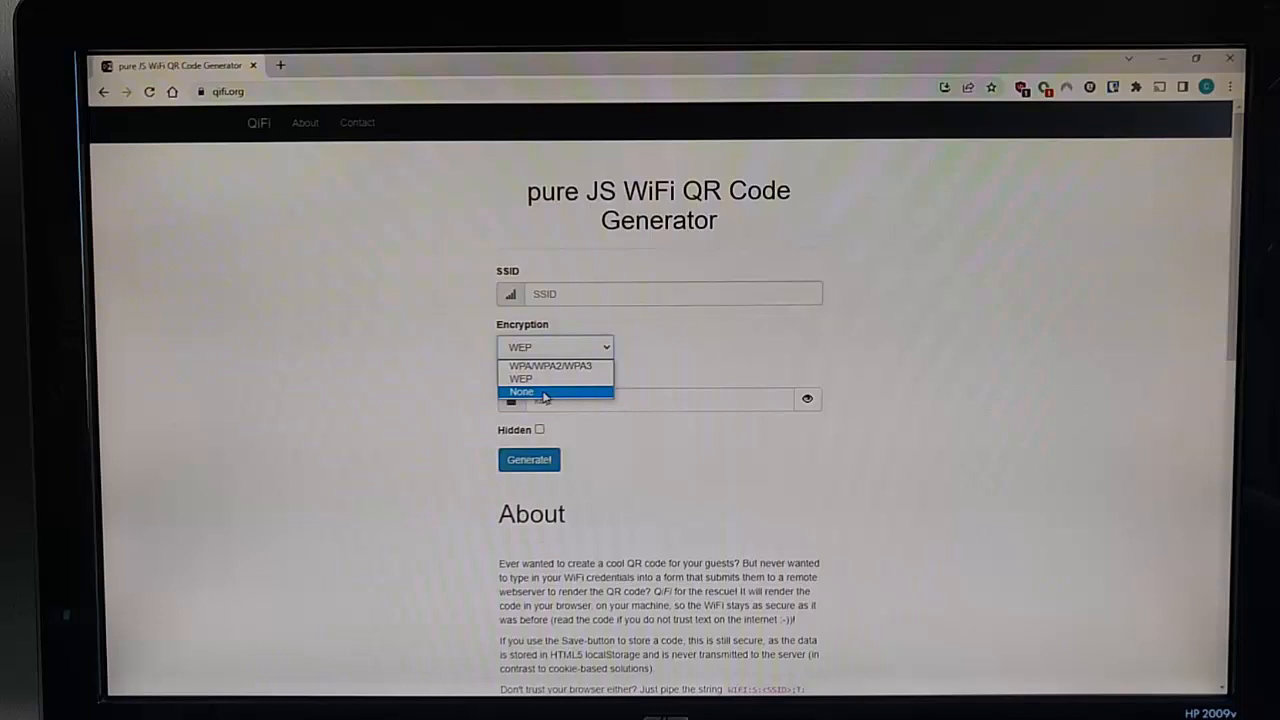
Set encryption to None, then switch it back to WPA/WPA2/WPA3, restoring the key field.
left_click(520, 390)
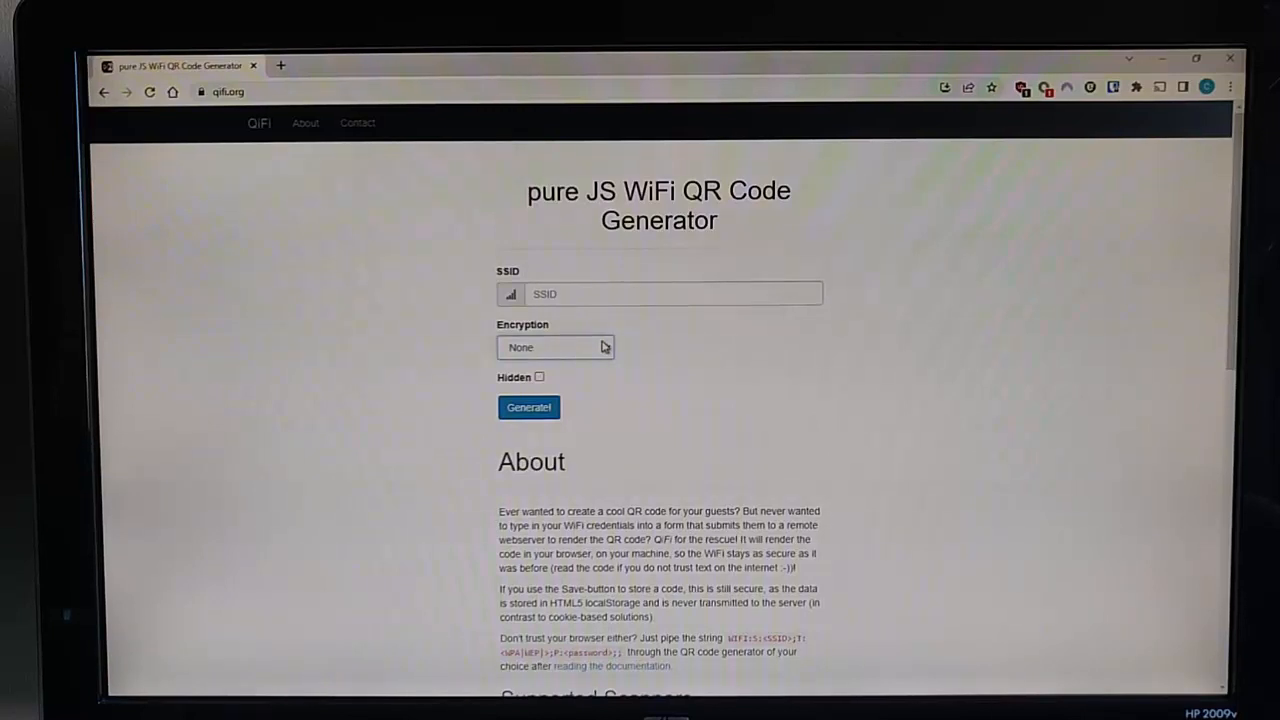
left_click(556, 348)
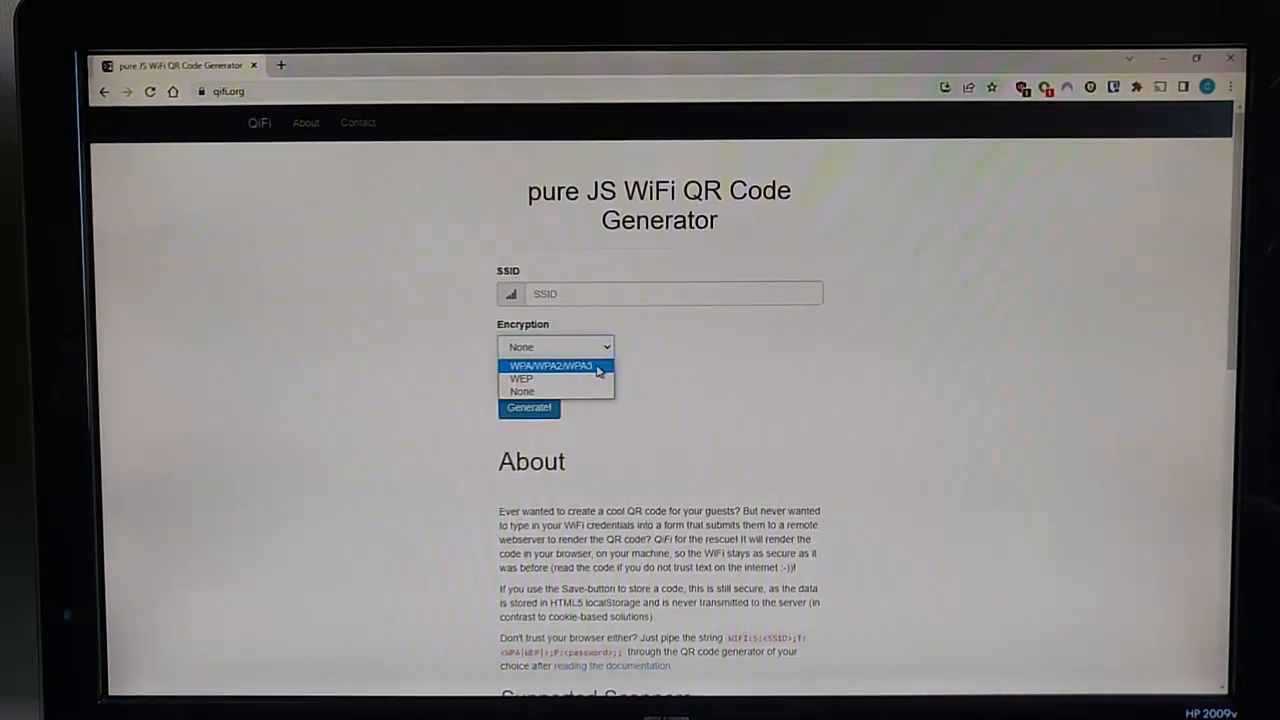
left_click(548, 364)
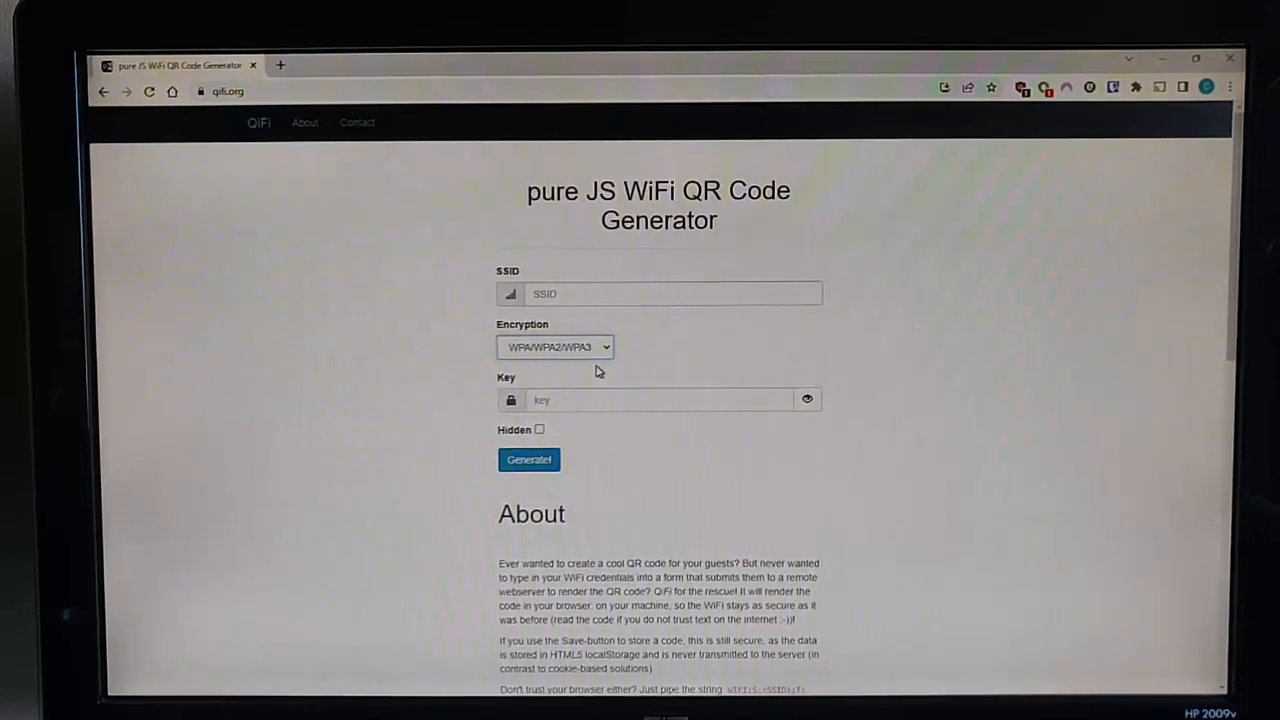
type("BT")
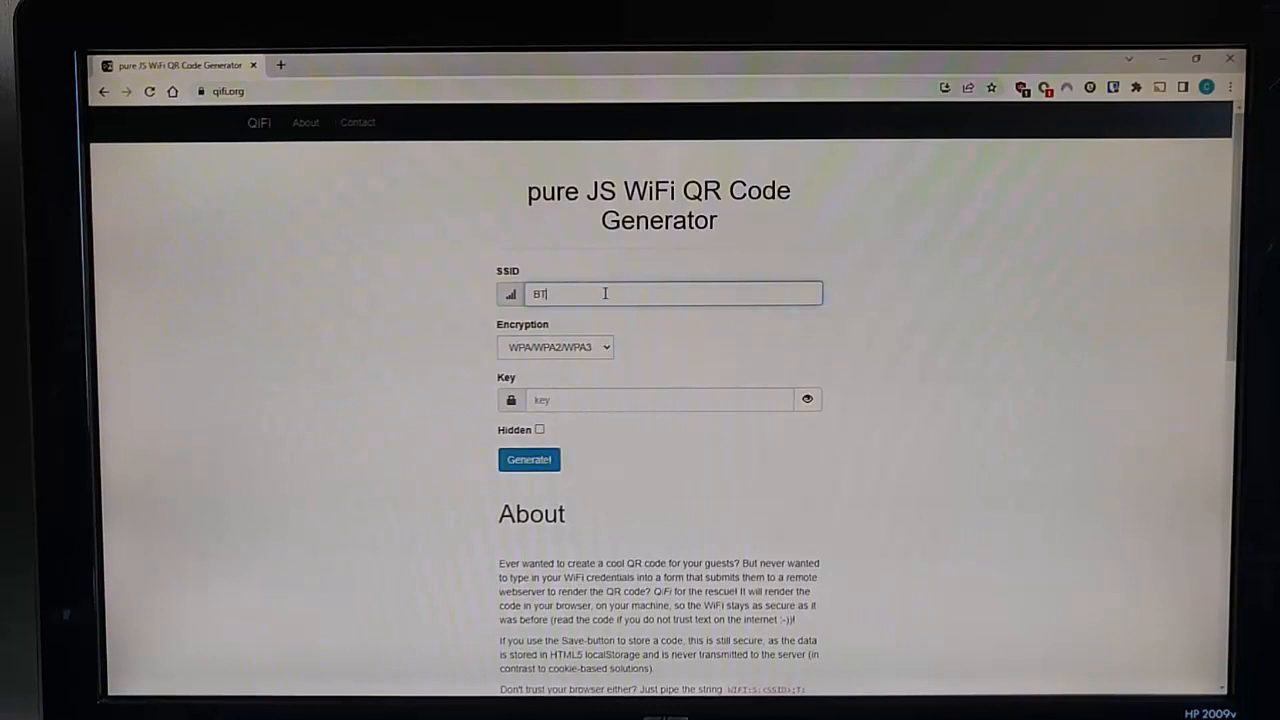
type("Hub5-CJWJ")
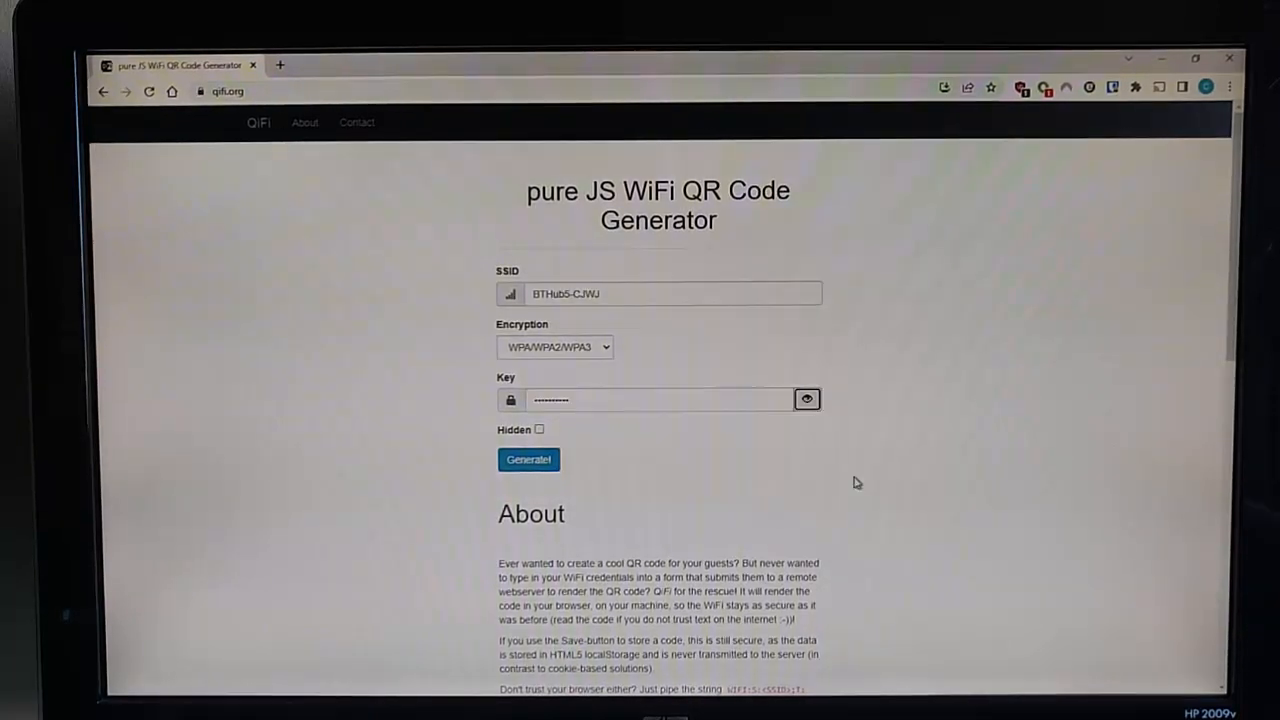
mouse_move(878, 460)
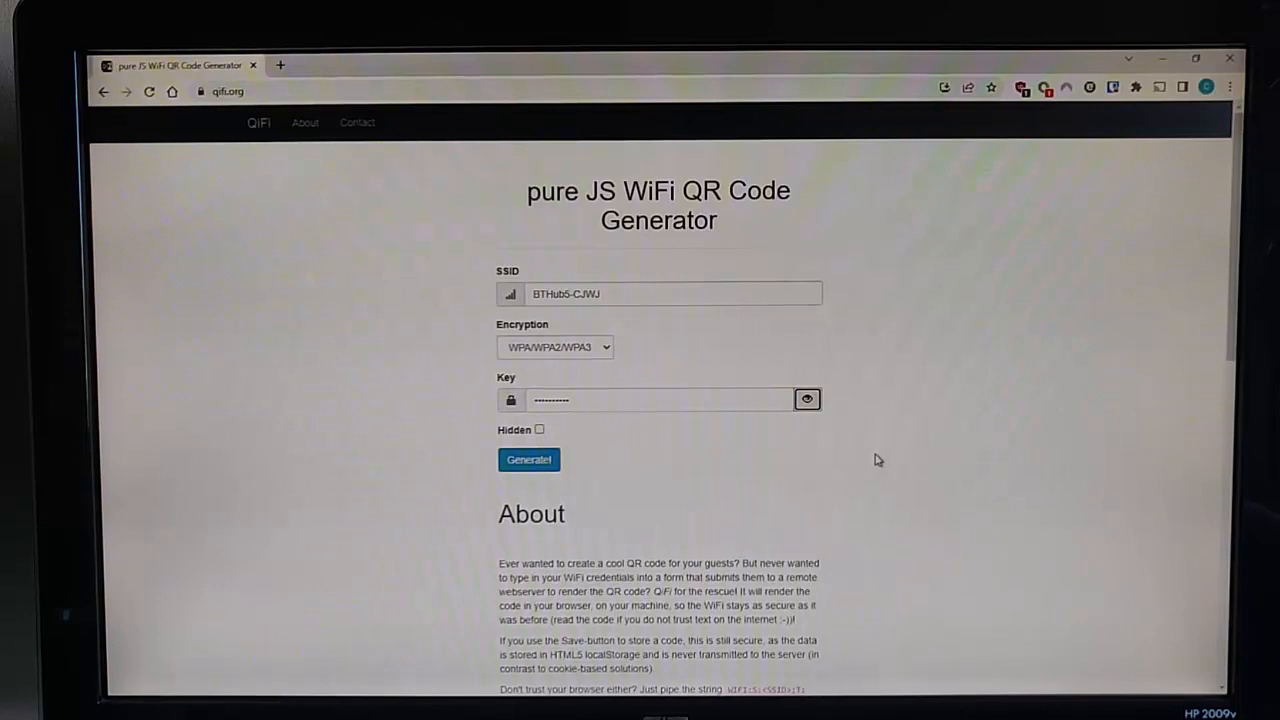
left_click(660, 400)
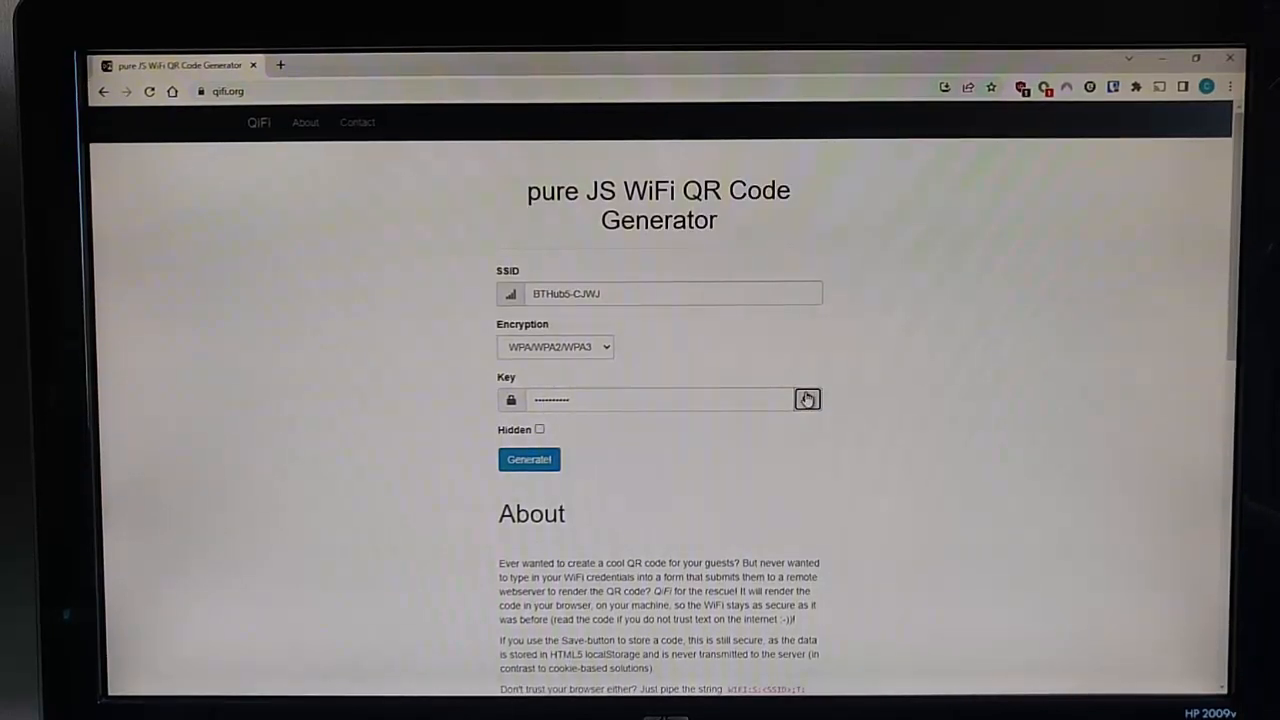
left_click(808, 400)
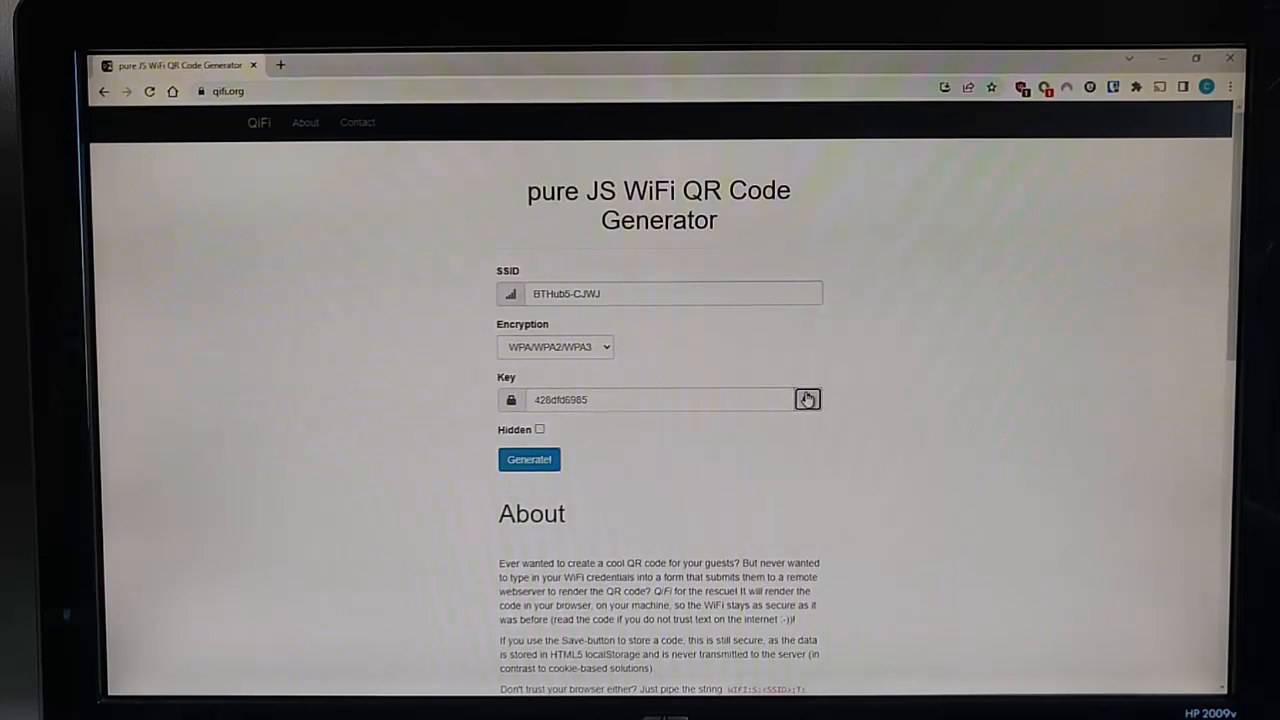
left_click(808, 400)
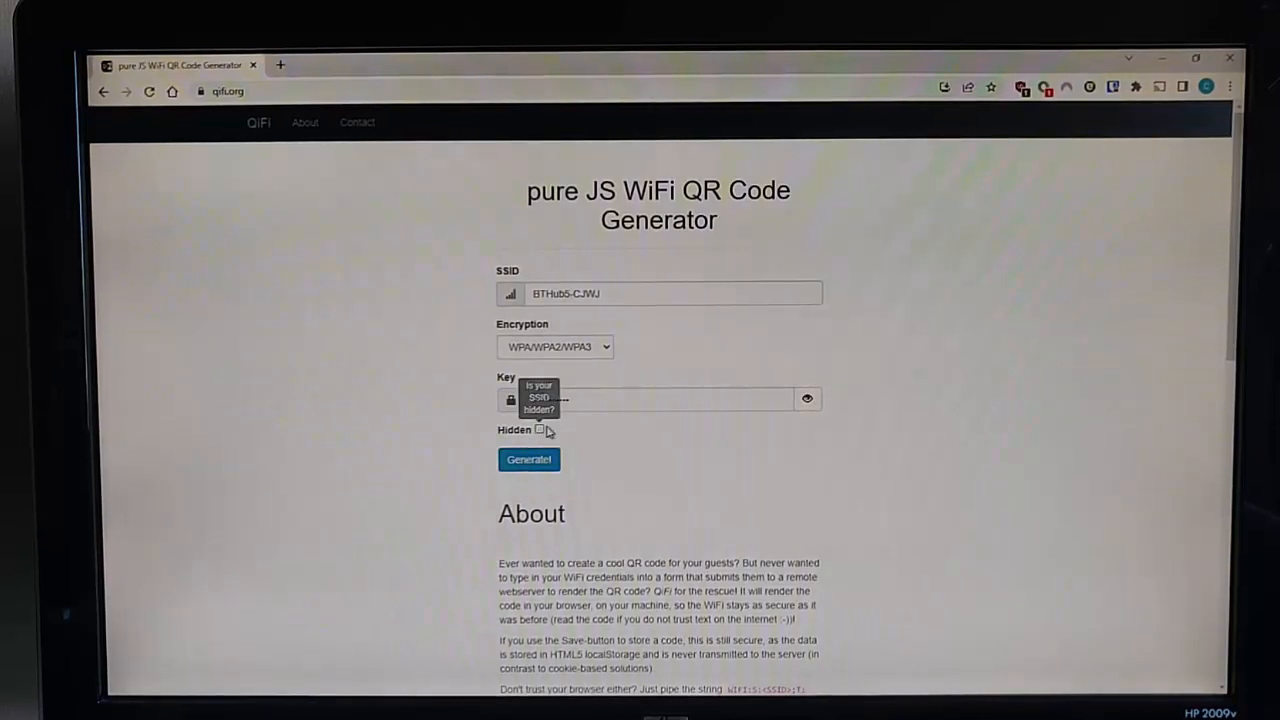
left_click(540, 428)
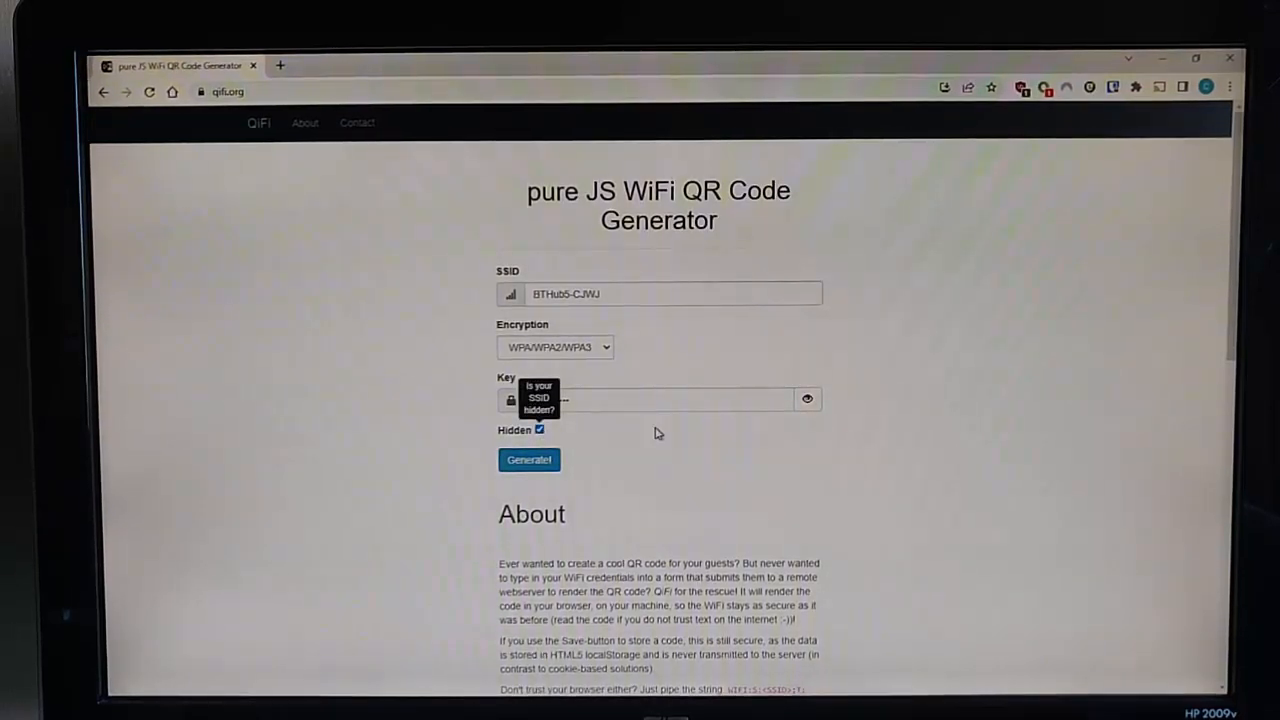
left_click(540, 428)
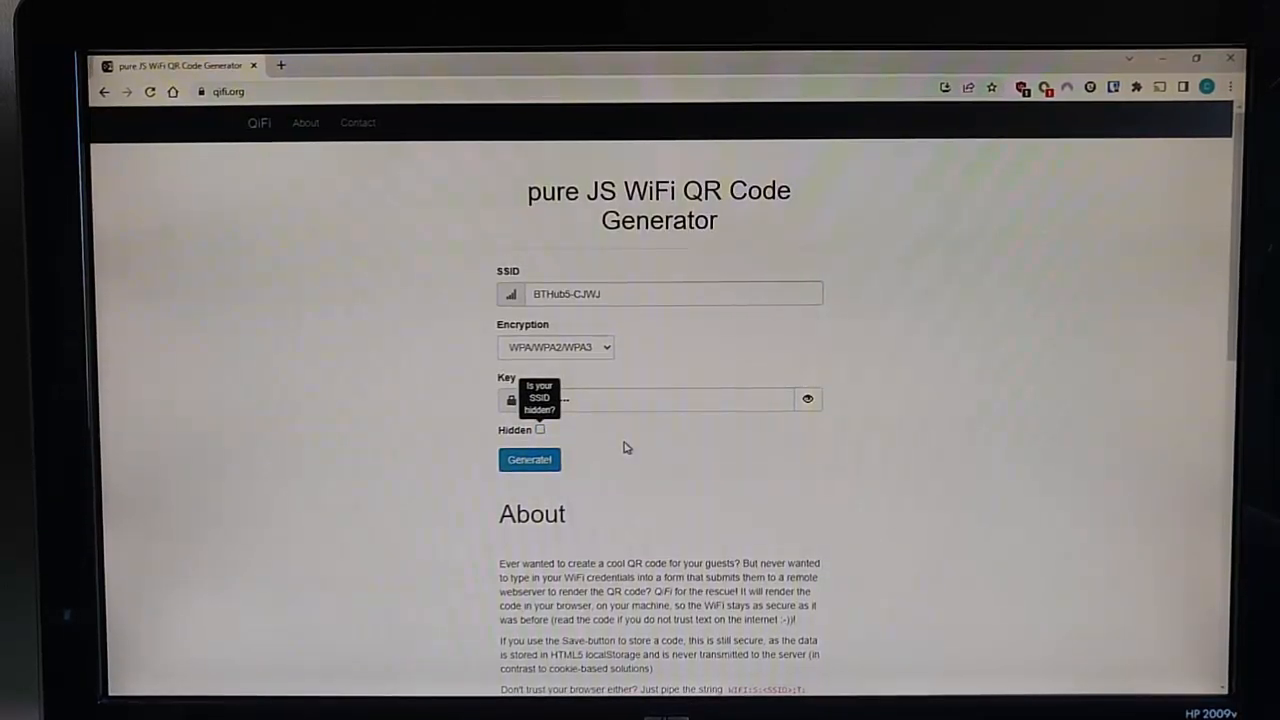
mouse_move(588, 432)
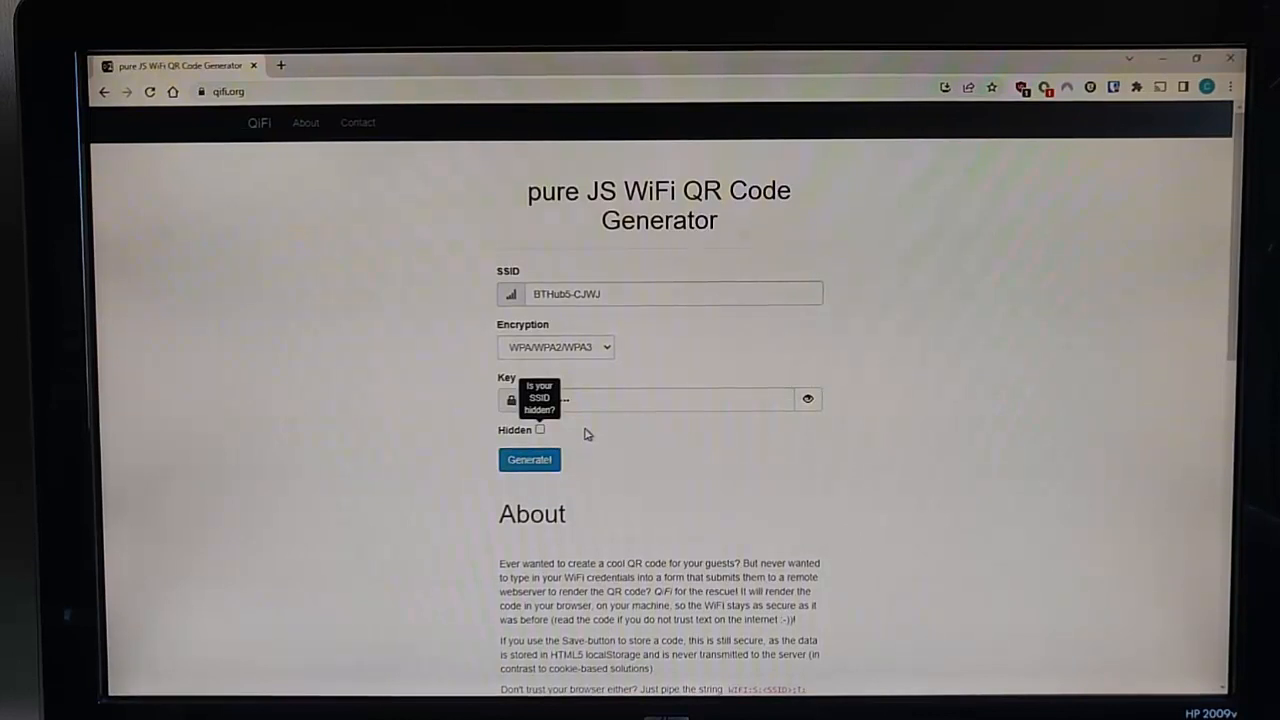
mouse_move(744, 318)
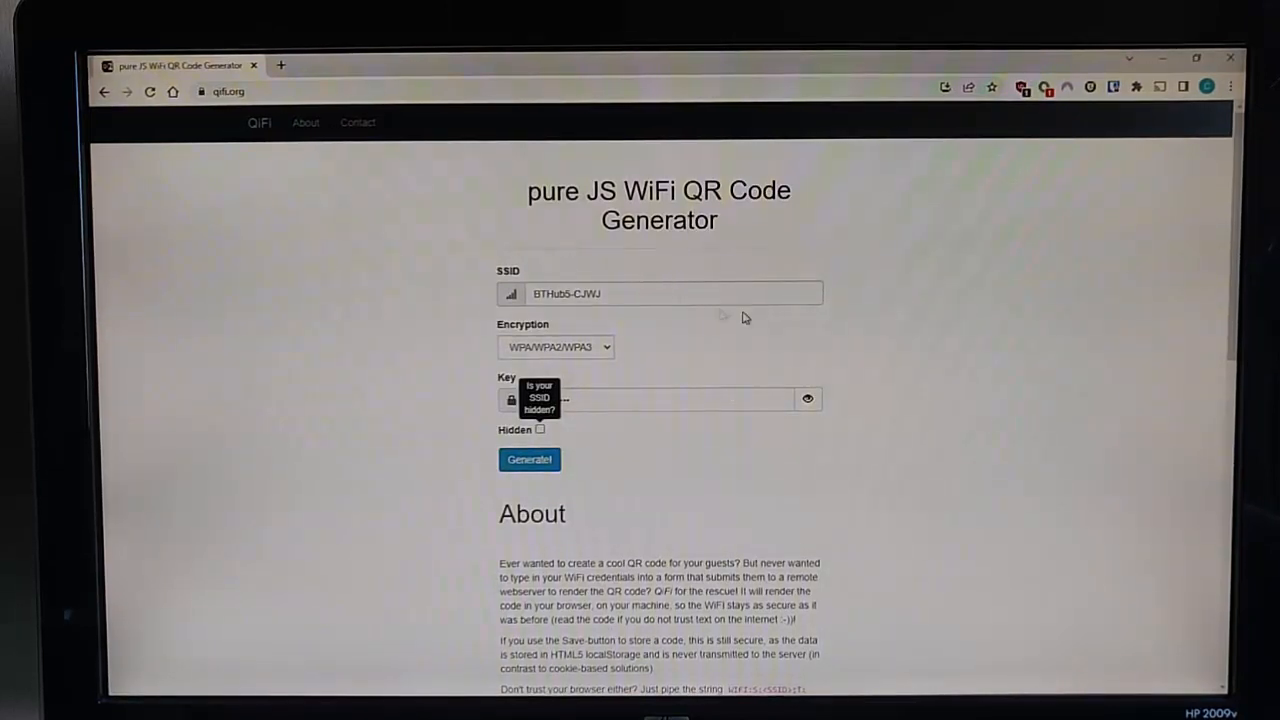
mouse_move(528, 304)
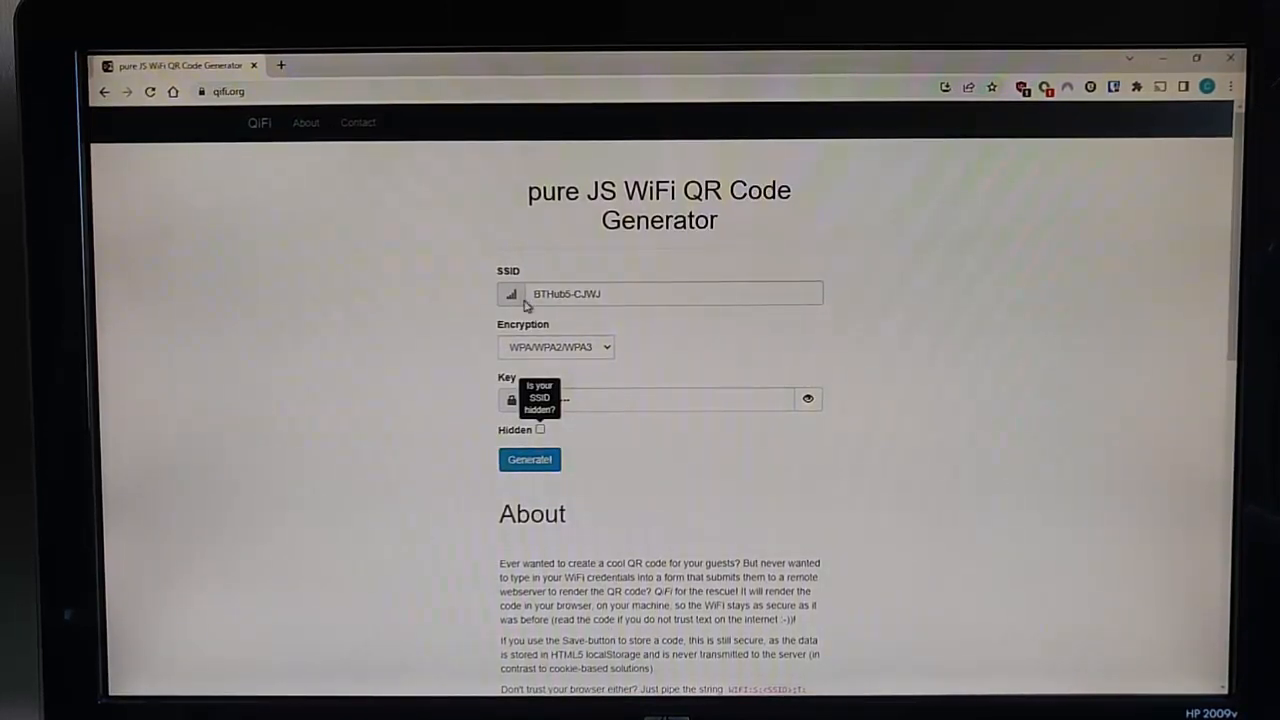
mouse_move(592, 474)
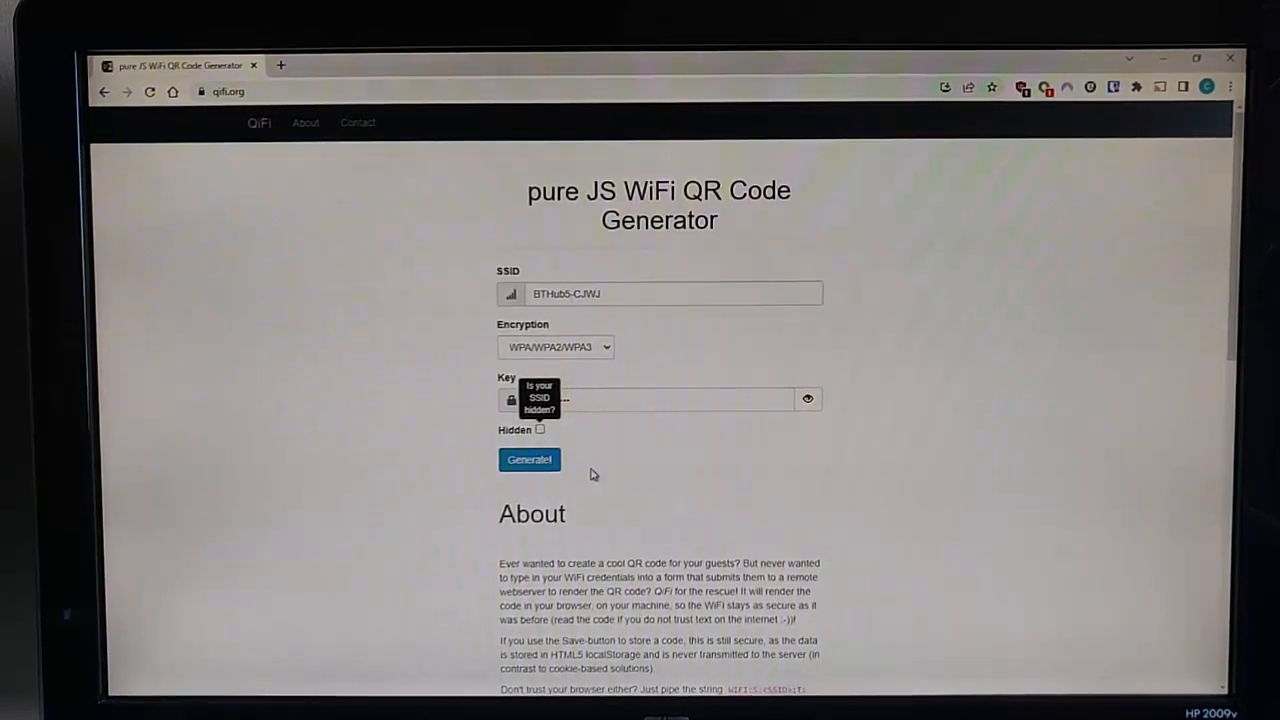
mouse_move(640, 452)
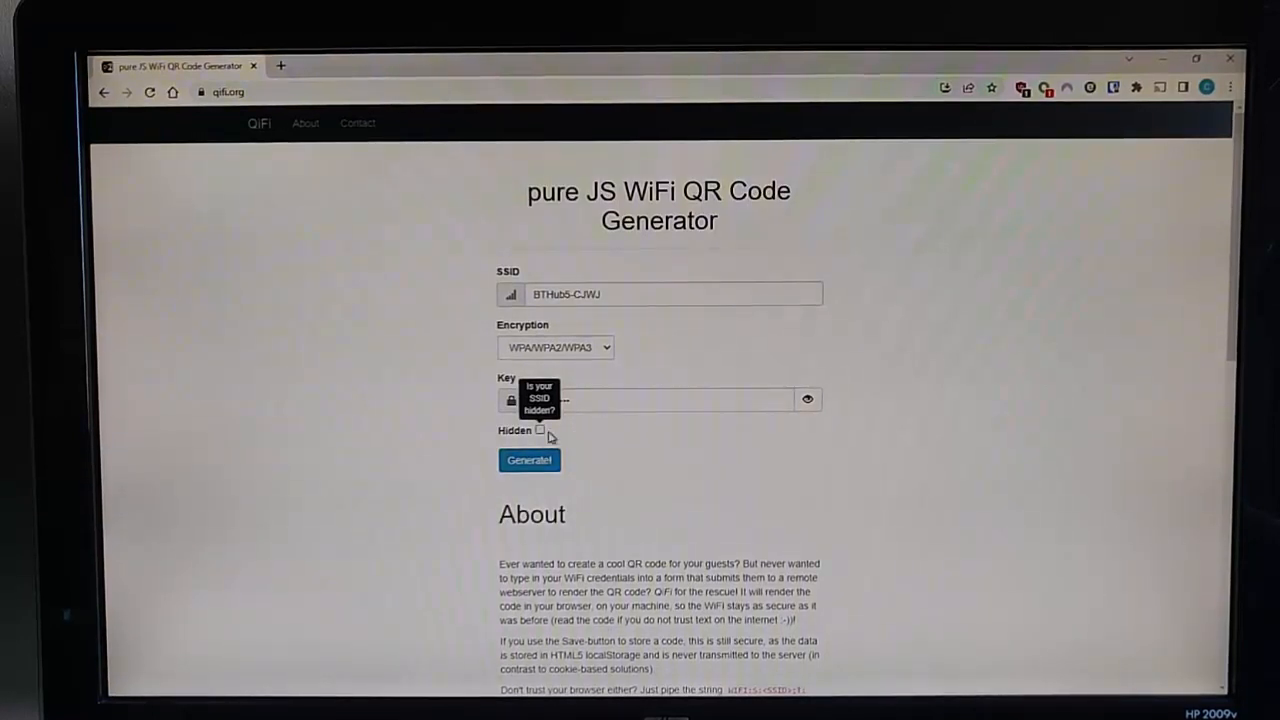
mouse_move(680, 478)
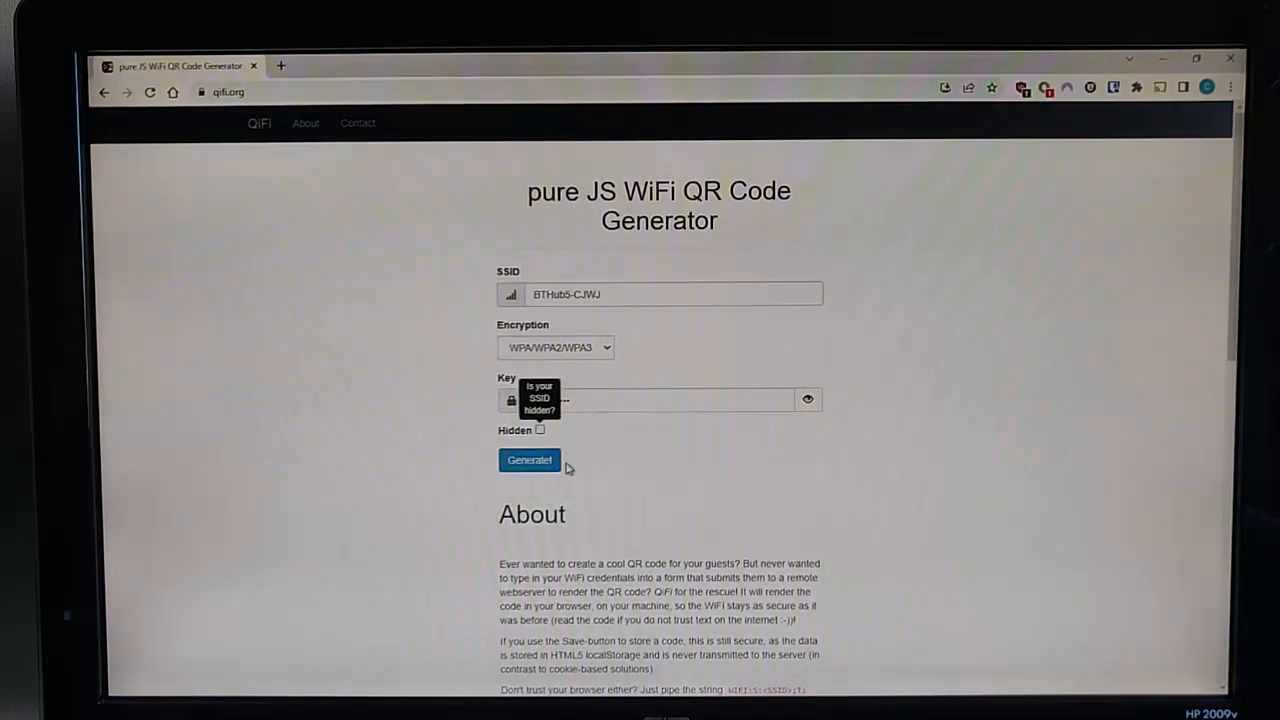
Generate the QR code for the BTHub5-CJWJ network and export it as a PNG image.
left_click(528, 460)
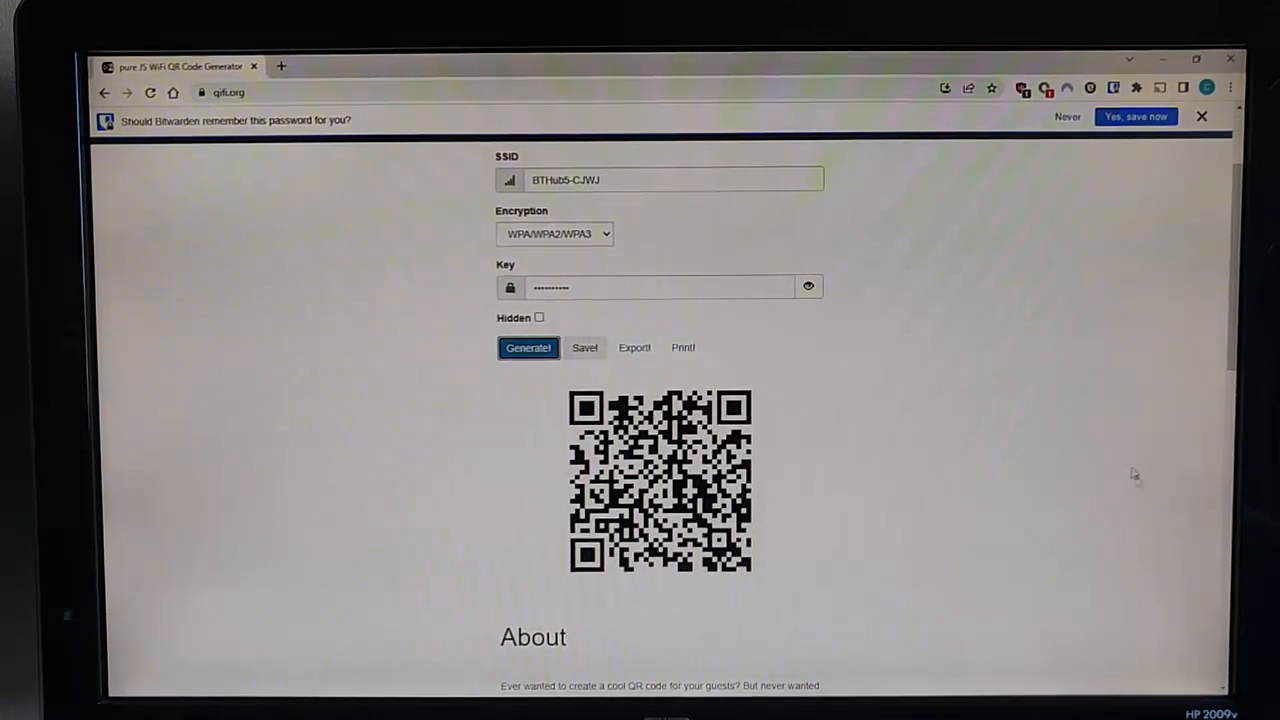
mouse_move(584, 352)
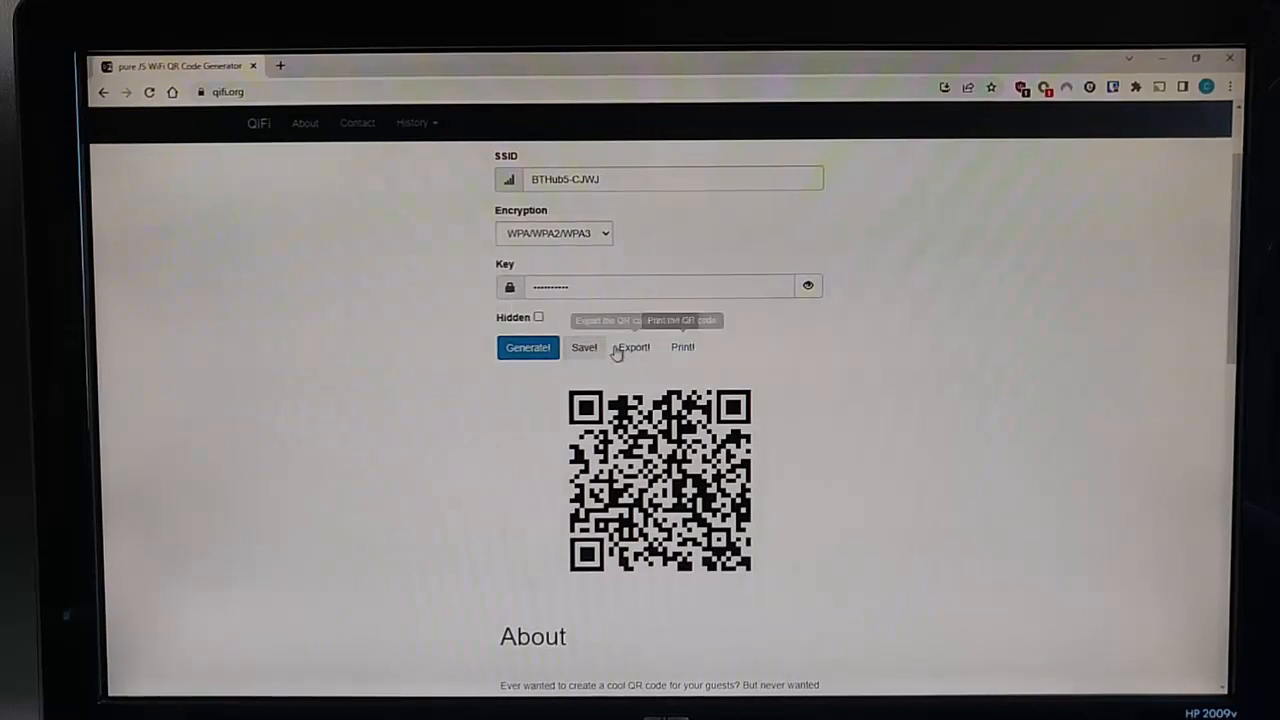
mouse_move(584, 348)
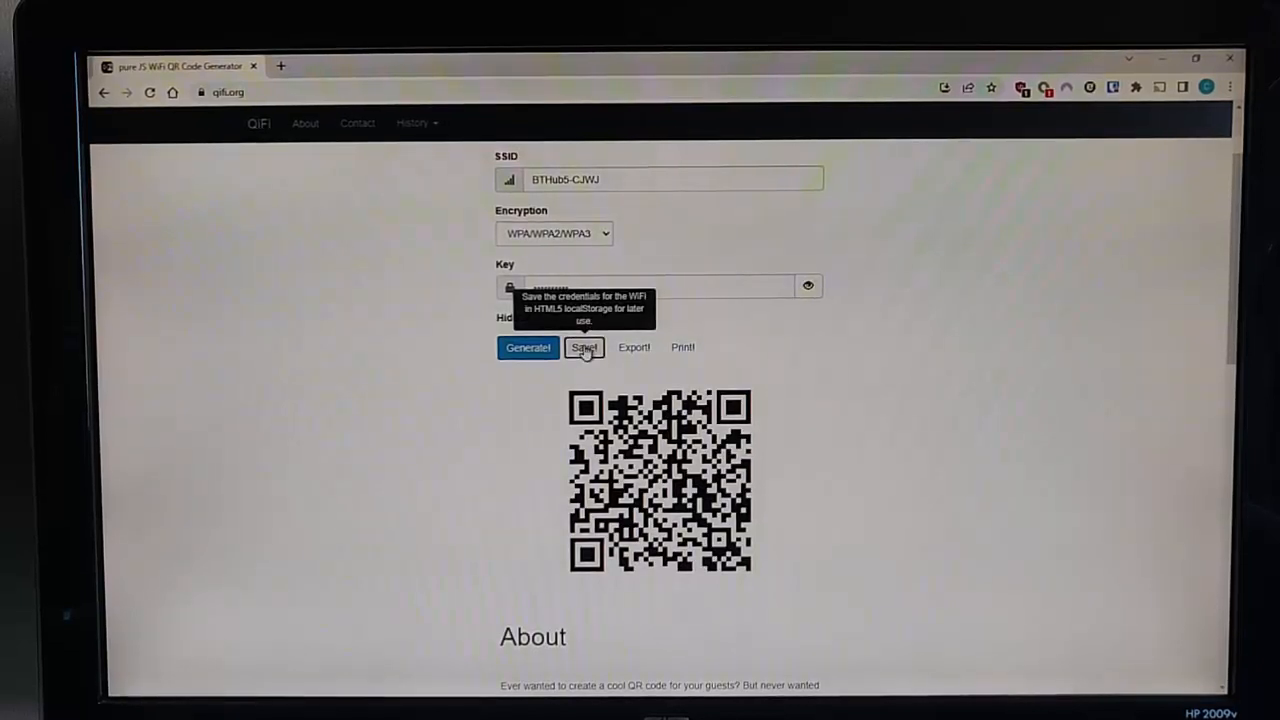
mouse_move(634, 348)
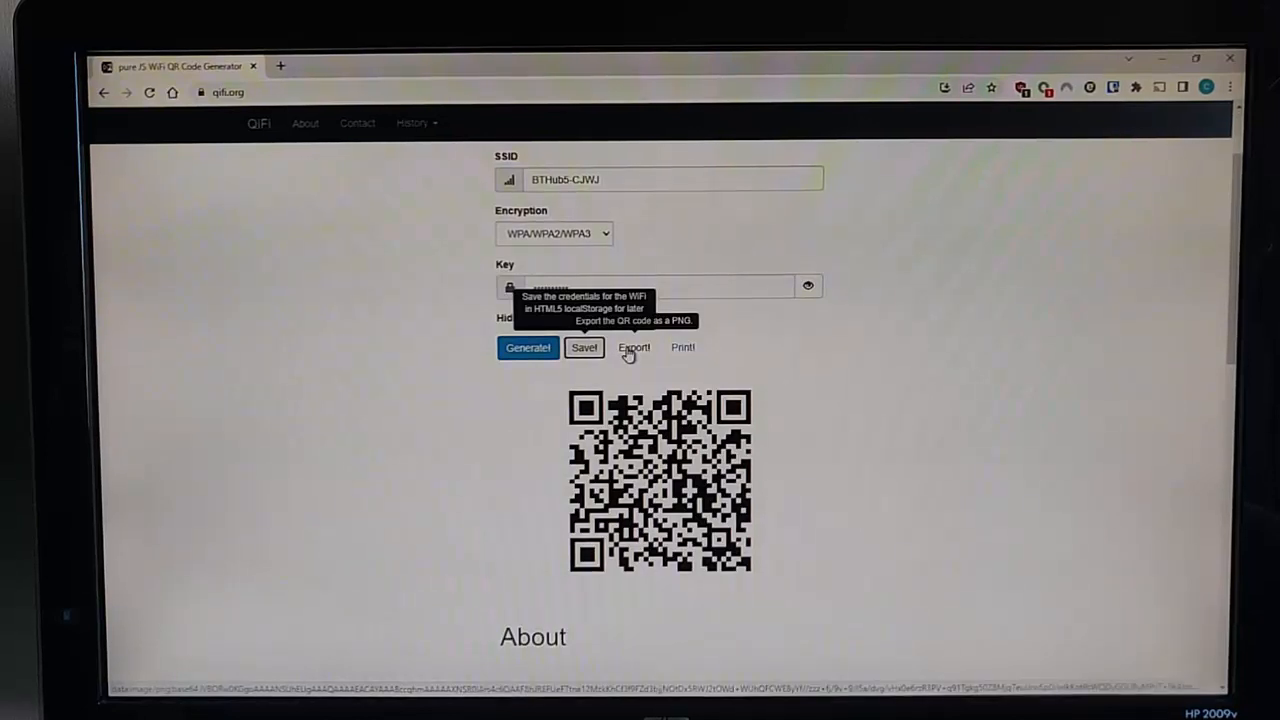
left_click(634, 348)
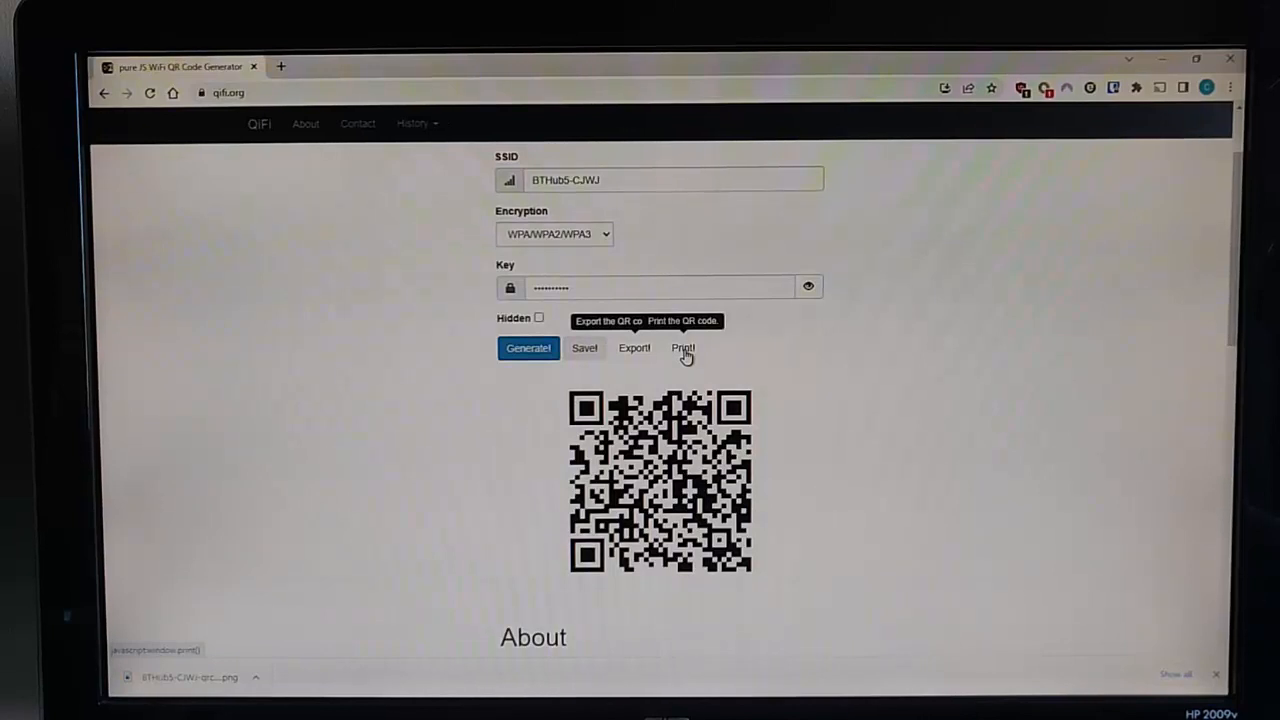
left_click(682, 348)
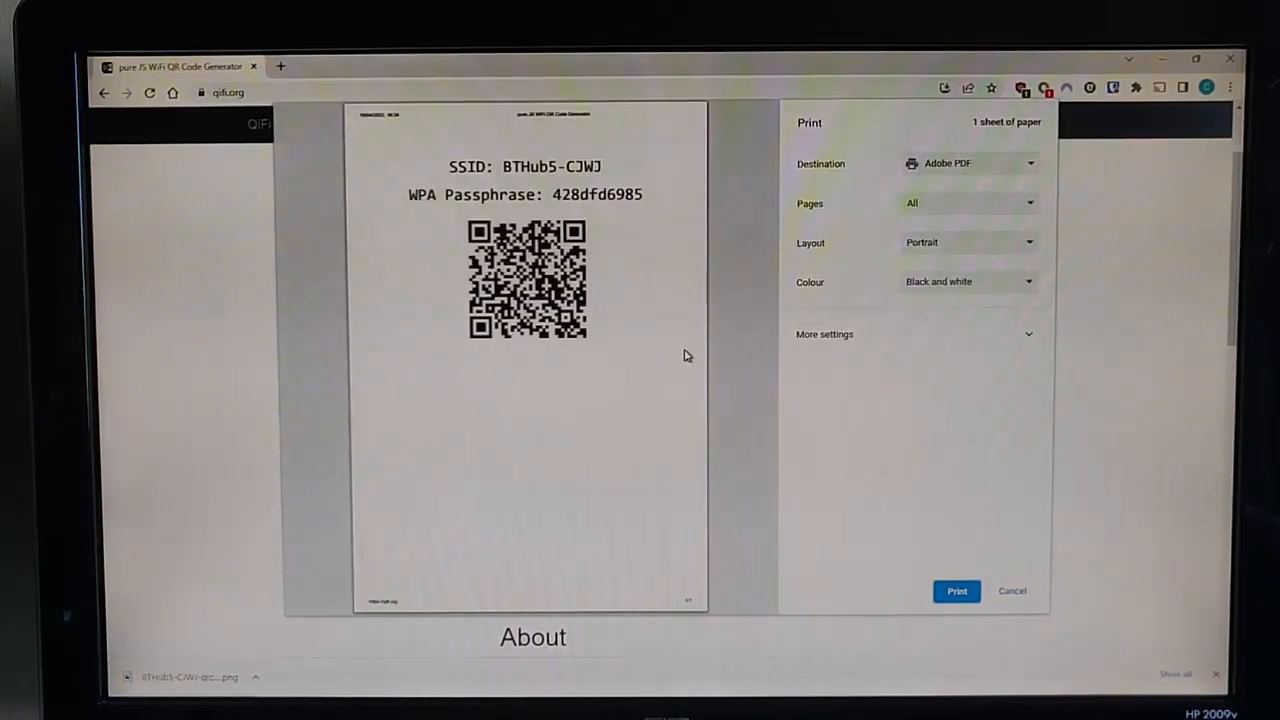
mouse_move(878, 376)
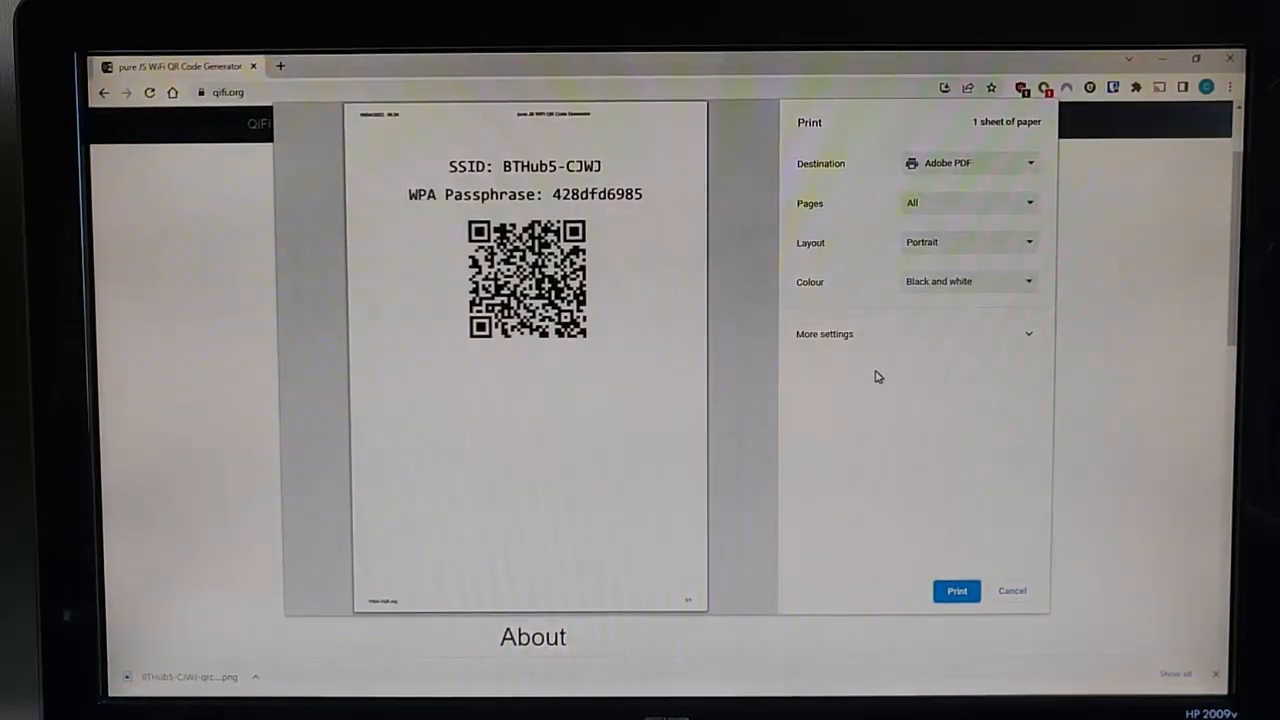
left_click(1012, 590)
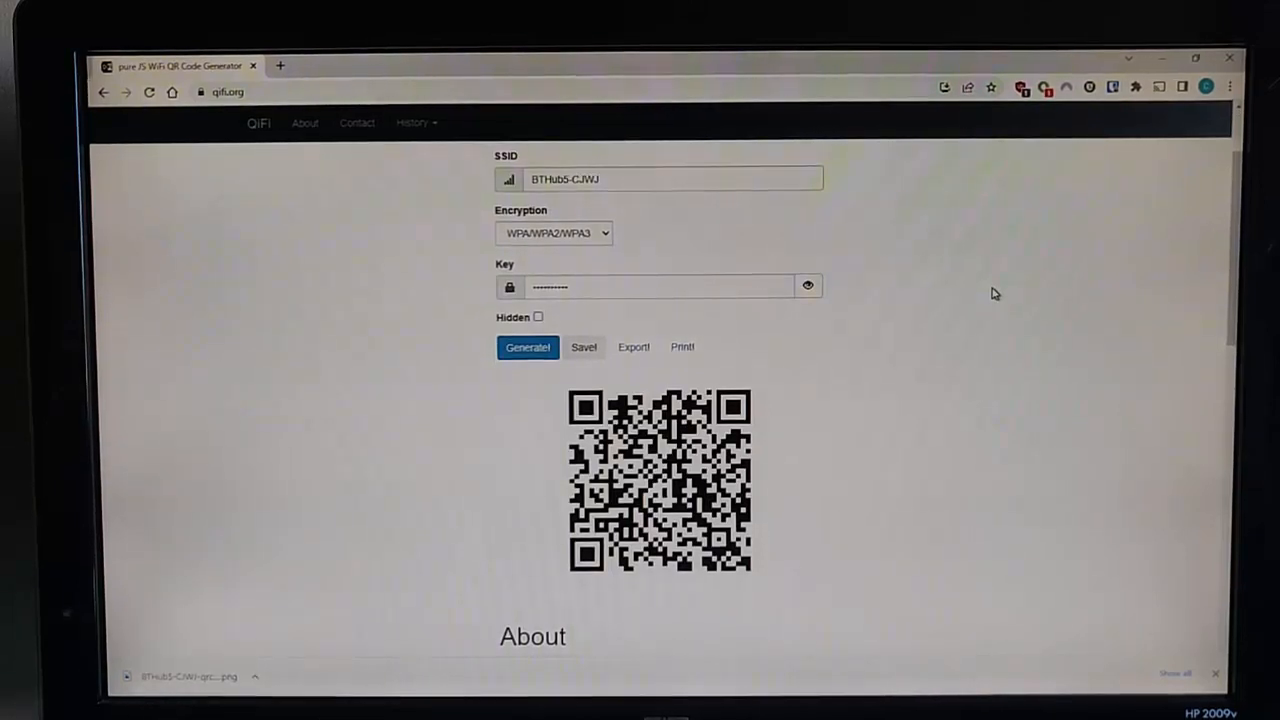